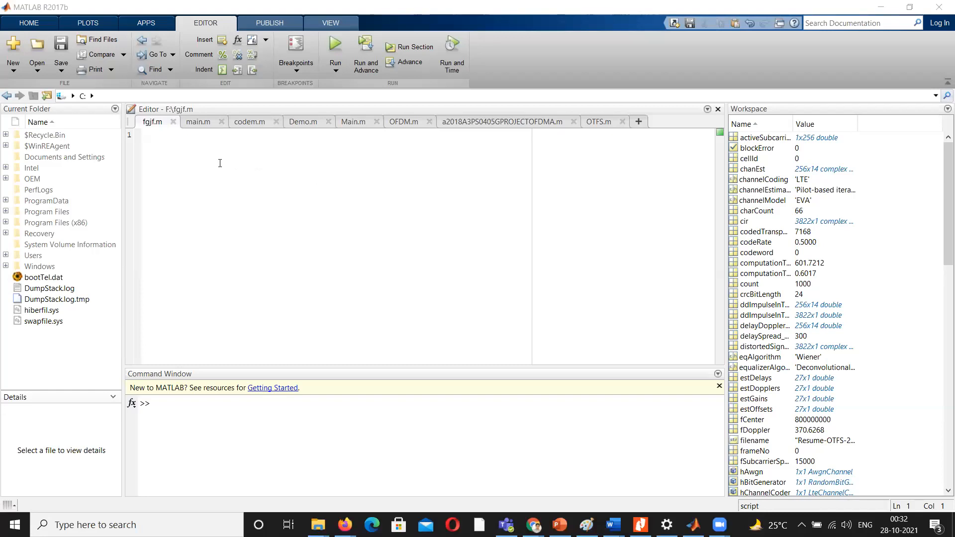
Step: Write the first script line A = imread('pout.tif'); in the empty Editor
left_click(177, 149)
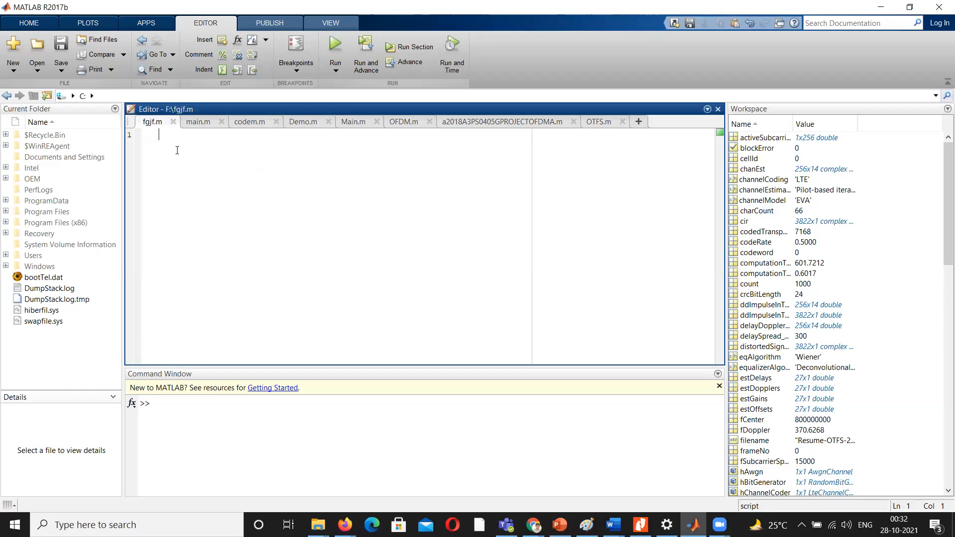
type("A =")
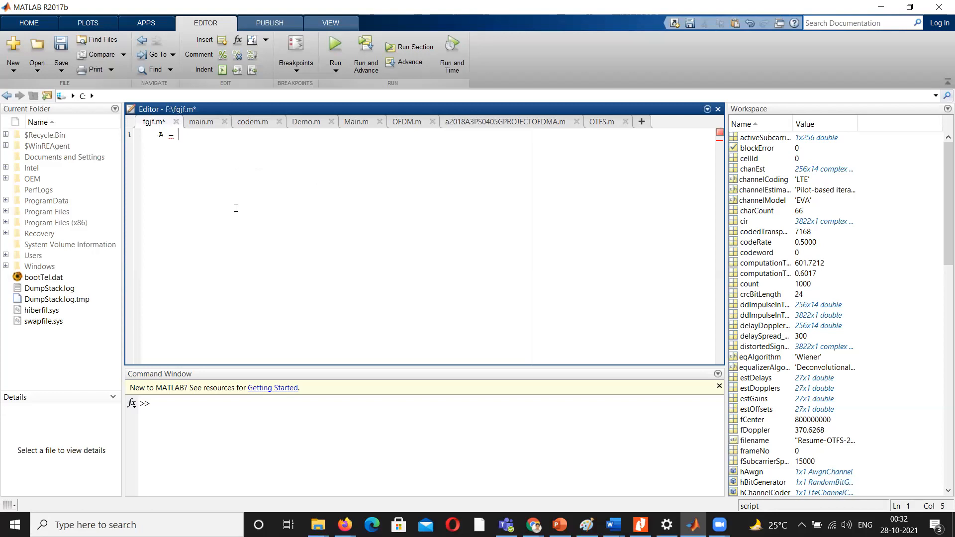
type("i")
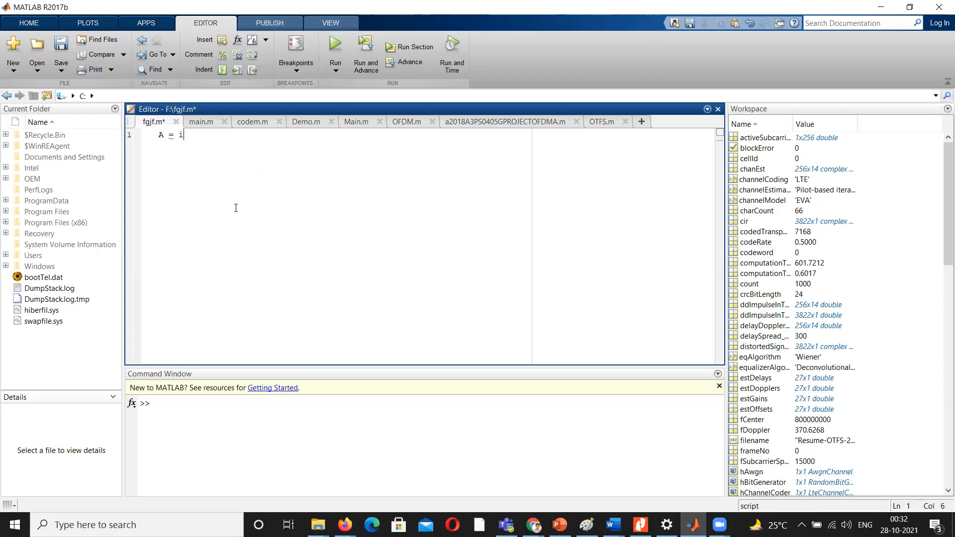
type("mread")
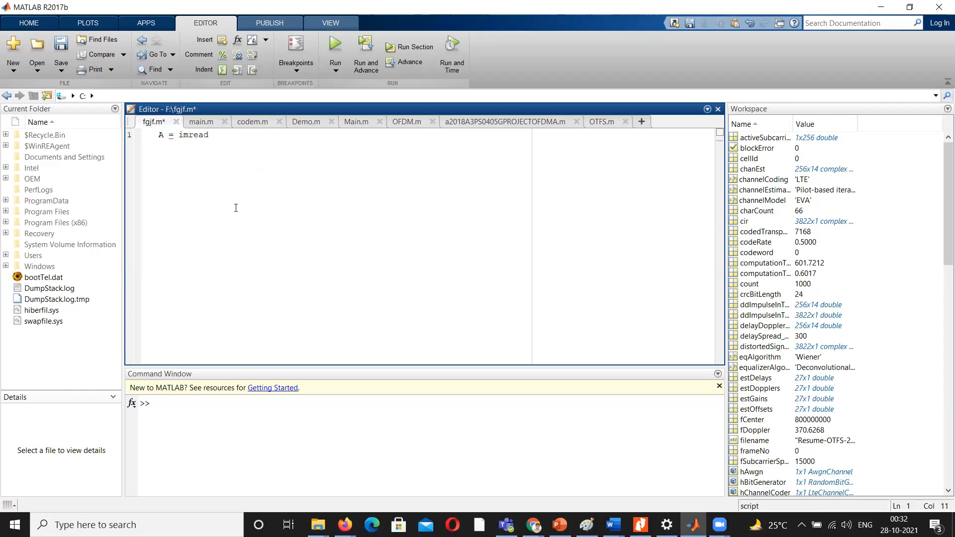
type("()")
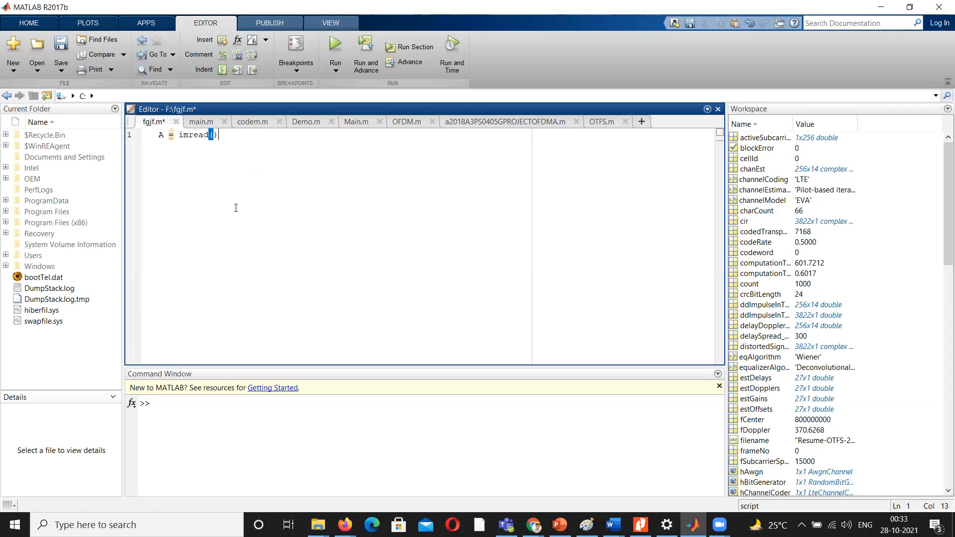
type("''")
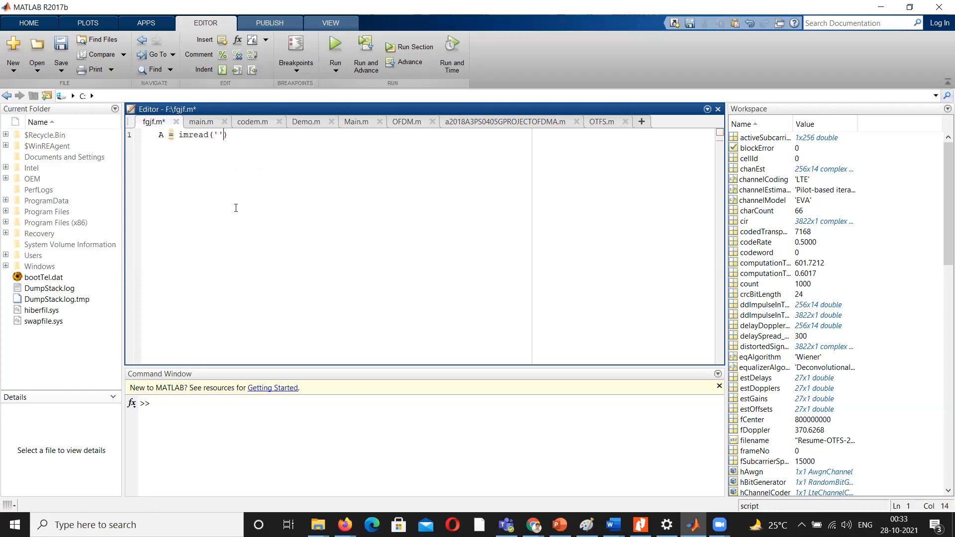
type("pout")
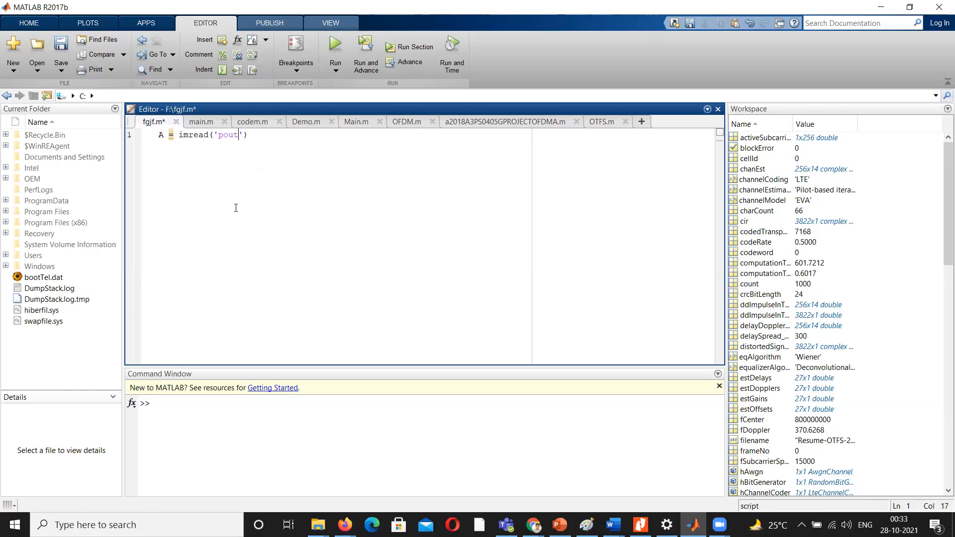
type(".tif")
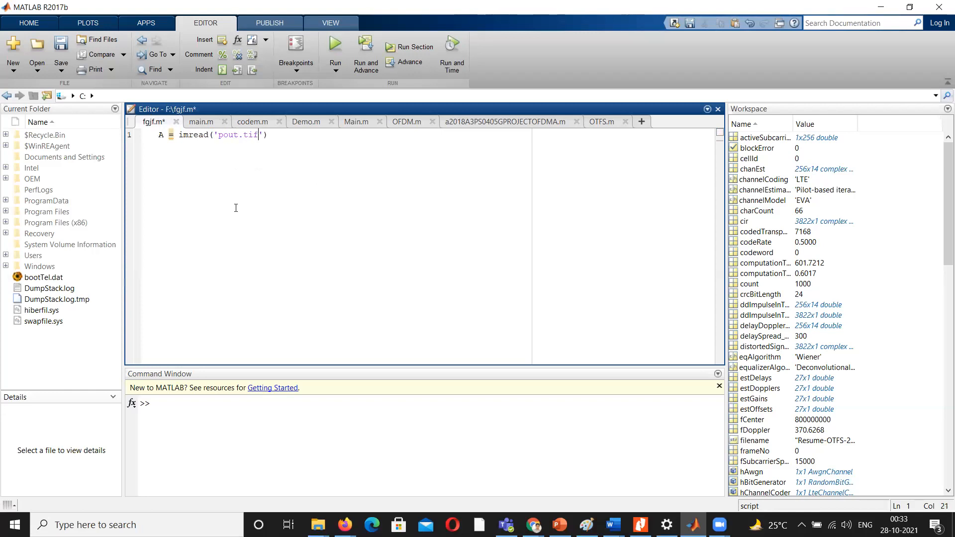
type(");")
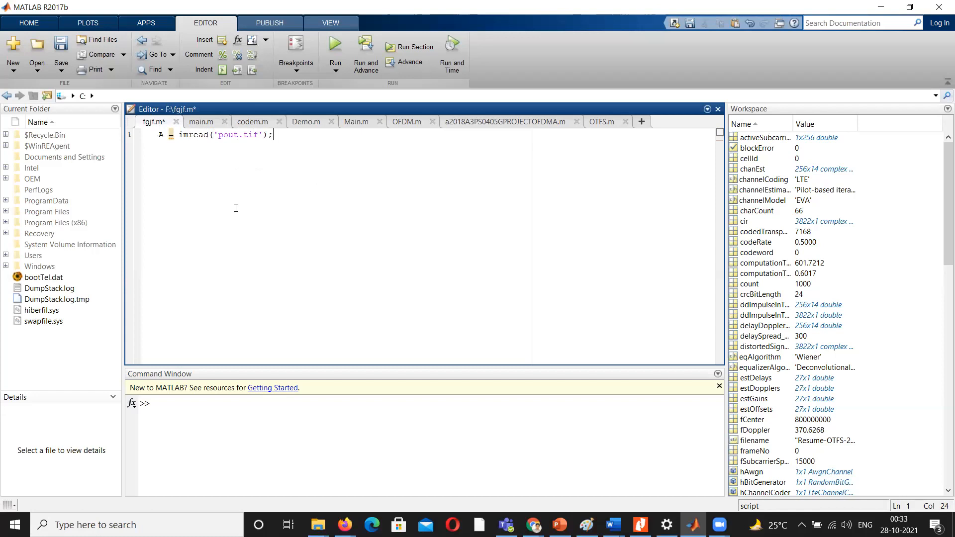
Step: Add the second line figure,imshow(A); to display the image
key("enter")
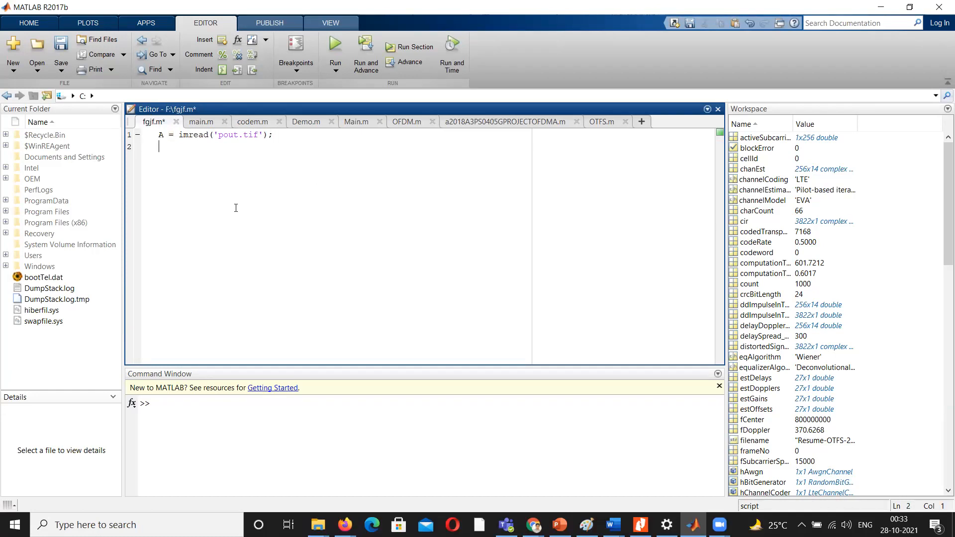
type("figure")
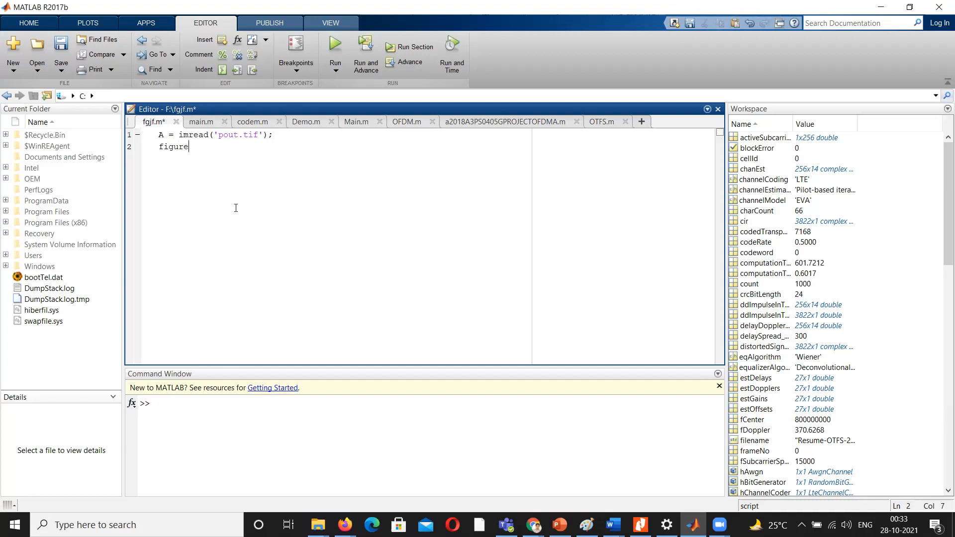
type(",")
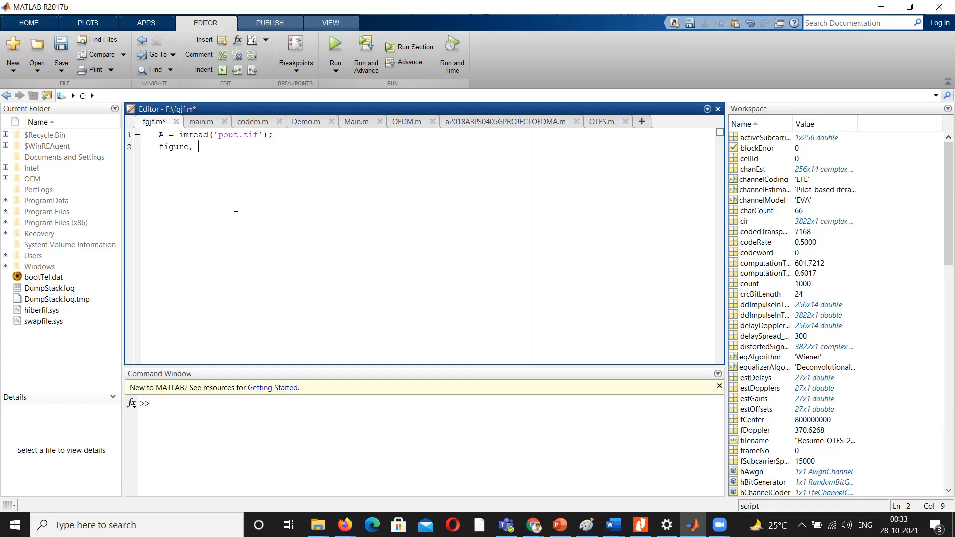
type("im")
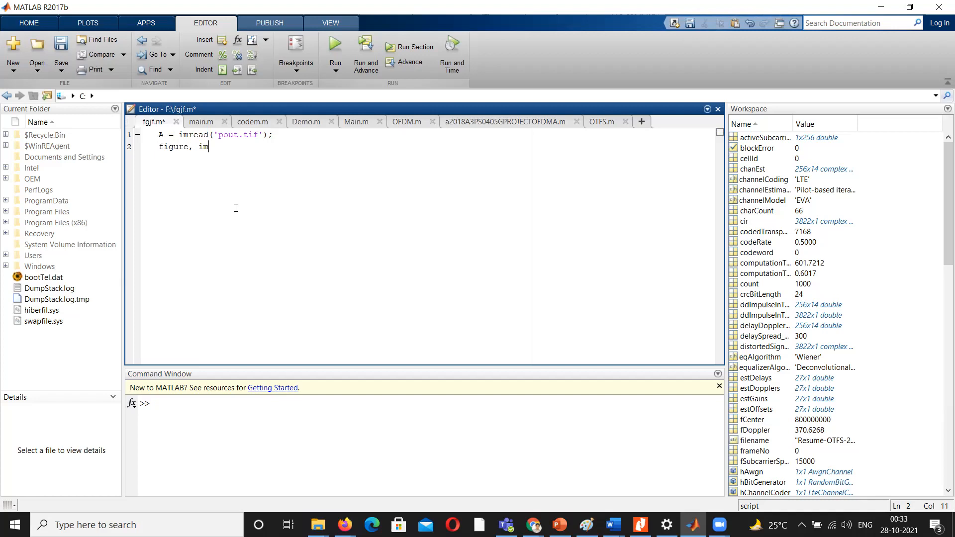
key("backspace")
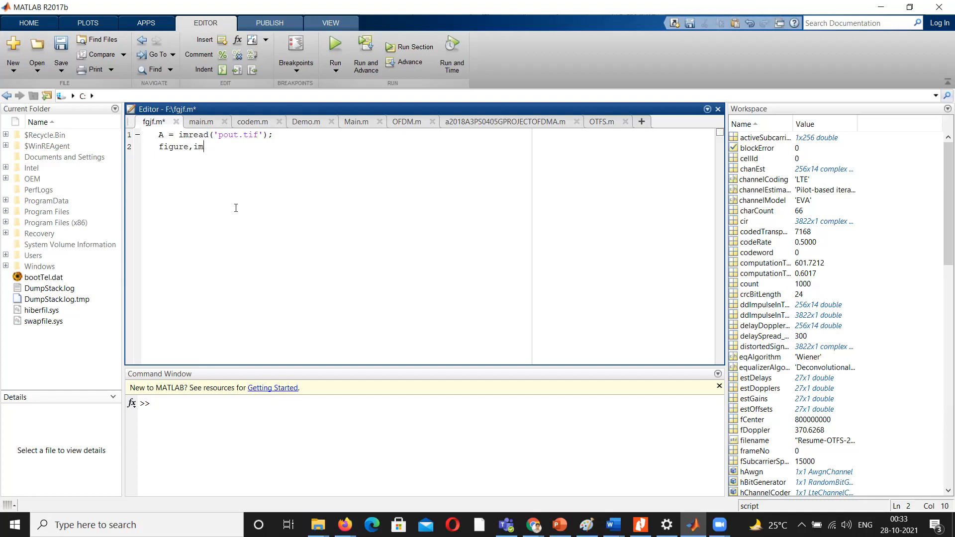
type("show()")
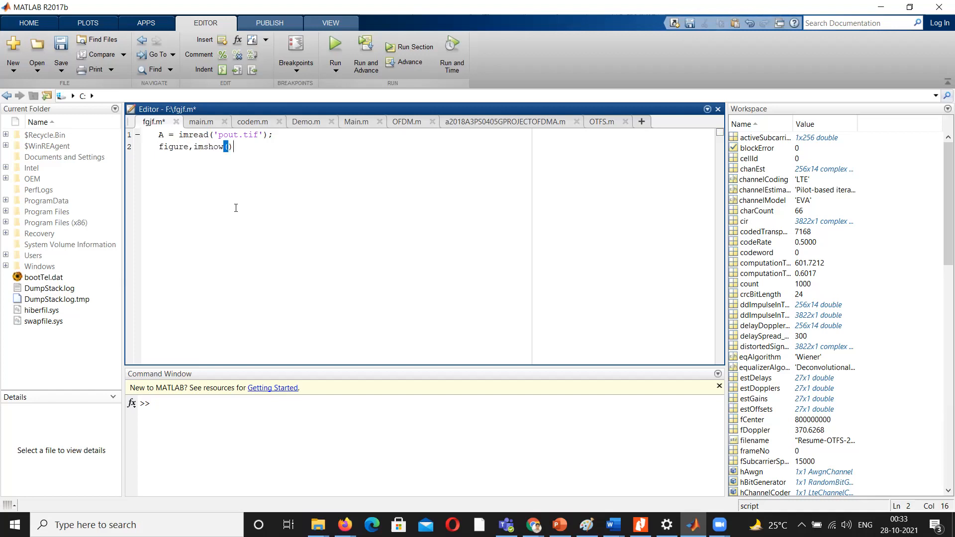
type("A")
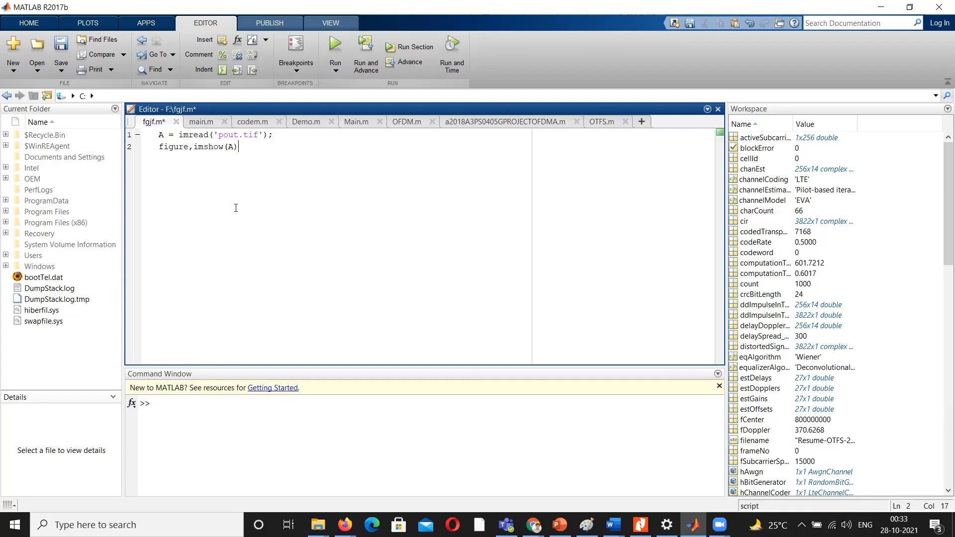
type(";")
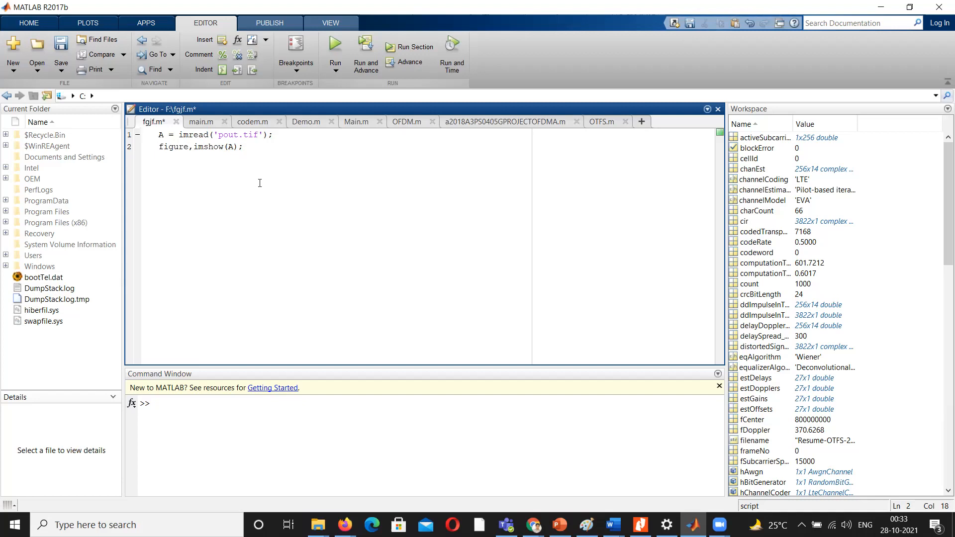
Step: Add the third line imtool(A); to open the image in Image Tool
key("enter")
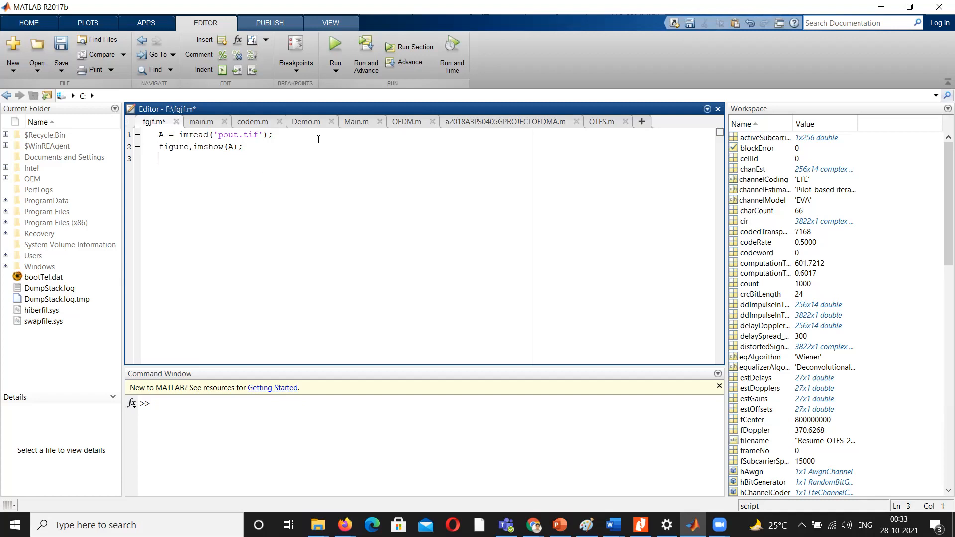
type("imtoo")
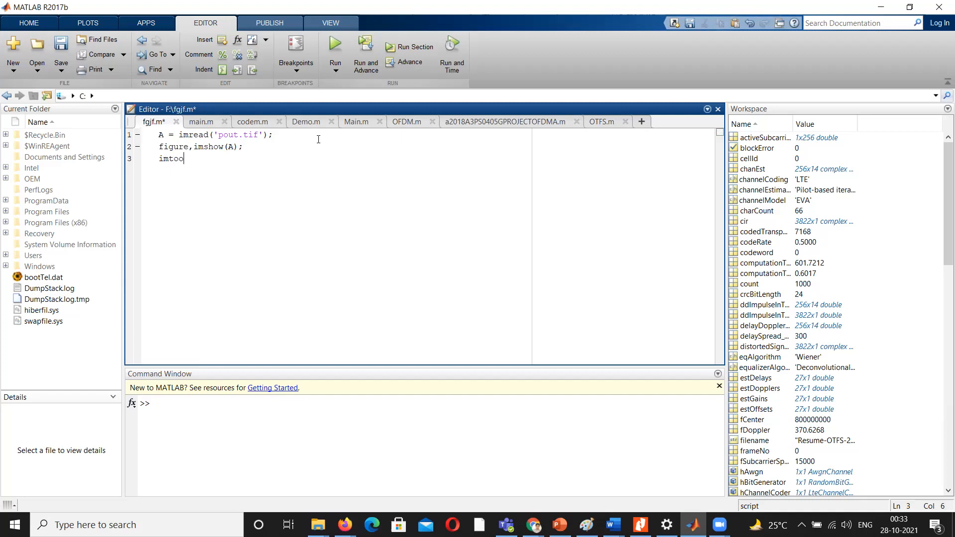
type("l (")
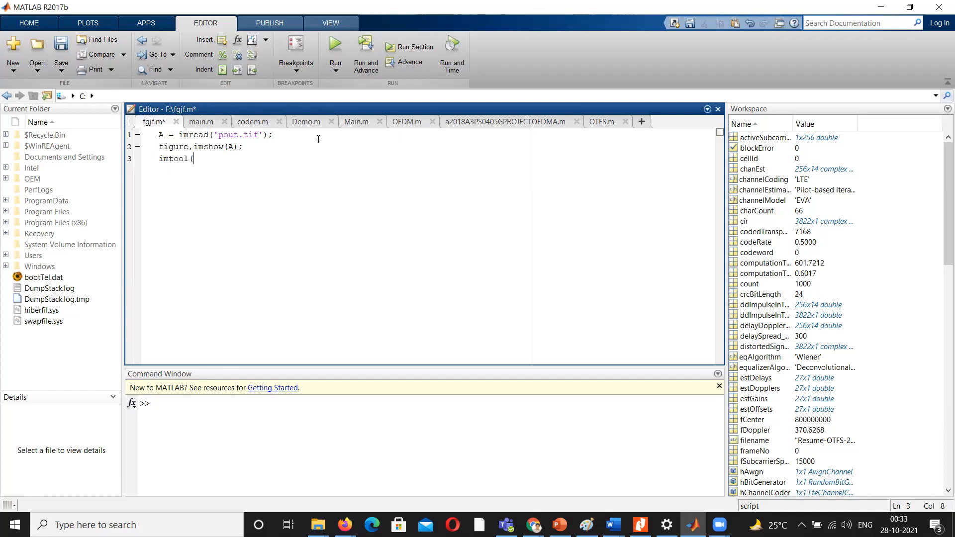
type(")")
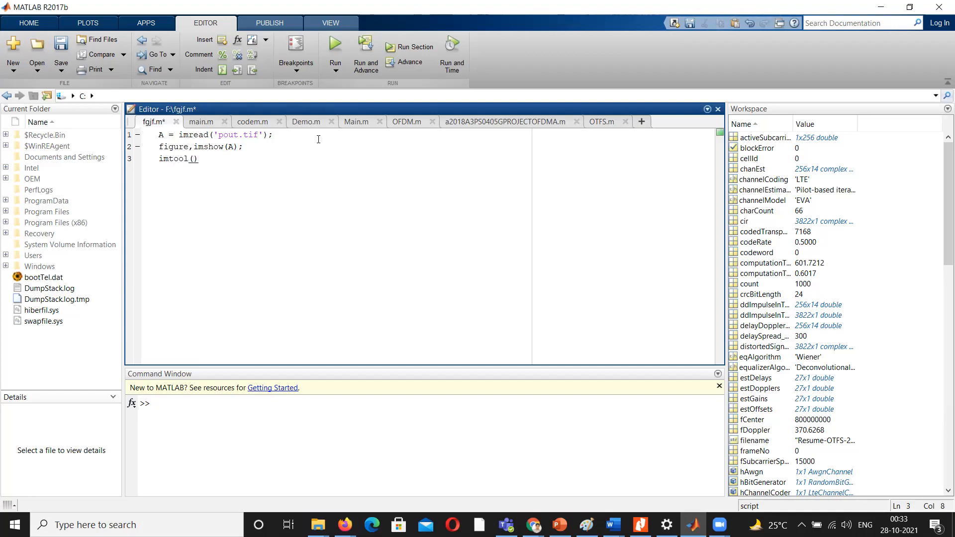
type("A")
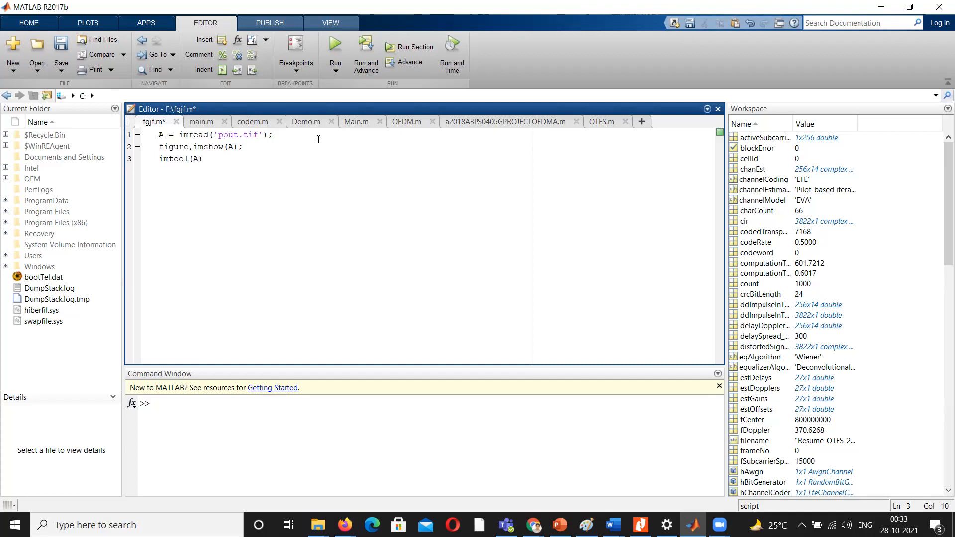
type(";")
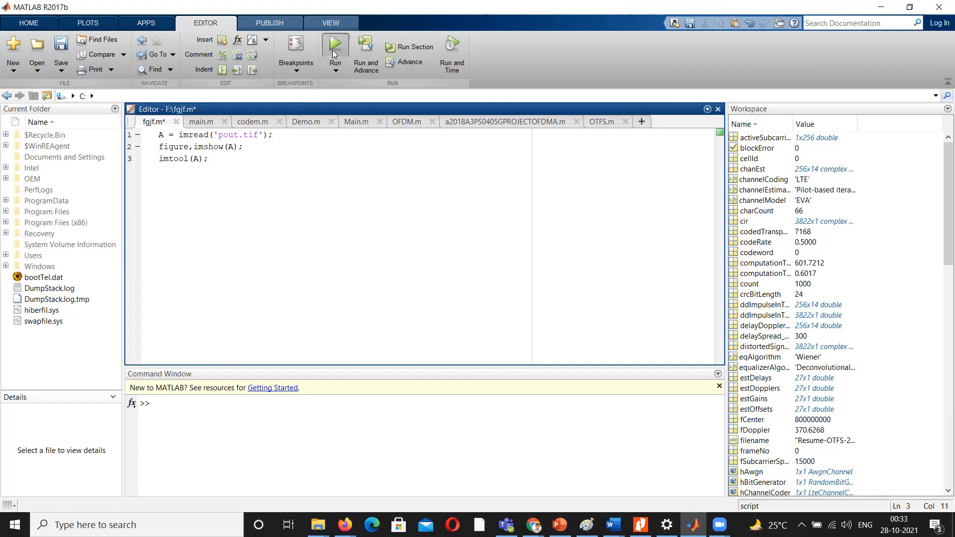
Step: Run the script to show pout.tif in Figure 1 and Image Tool, then drag Figure 1 aside
left_click(334, 43)
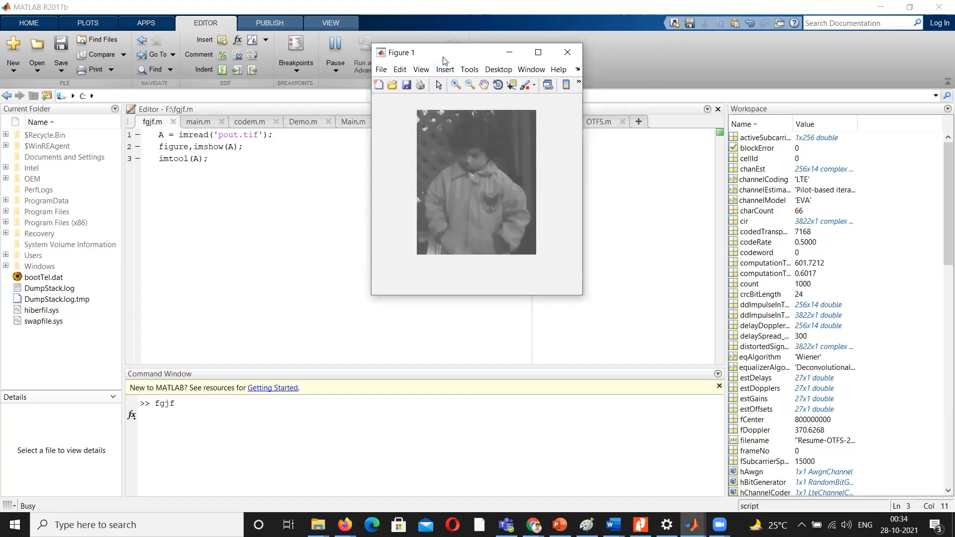
left_click_drag(445, 52, 274, 61)
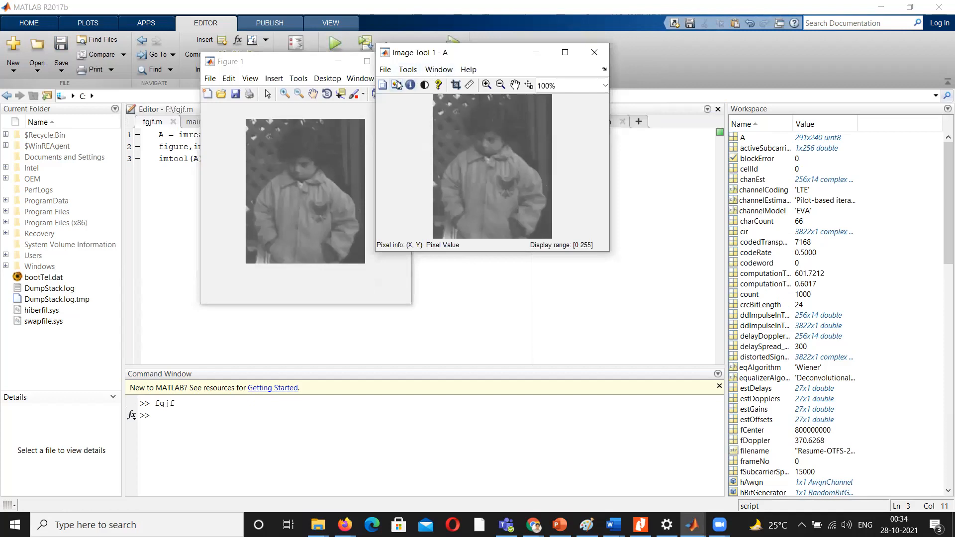
Step: Open Pixel Region and Image Information for pout.tif, then close the information window
left_click(411, 85)
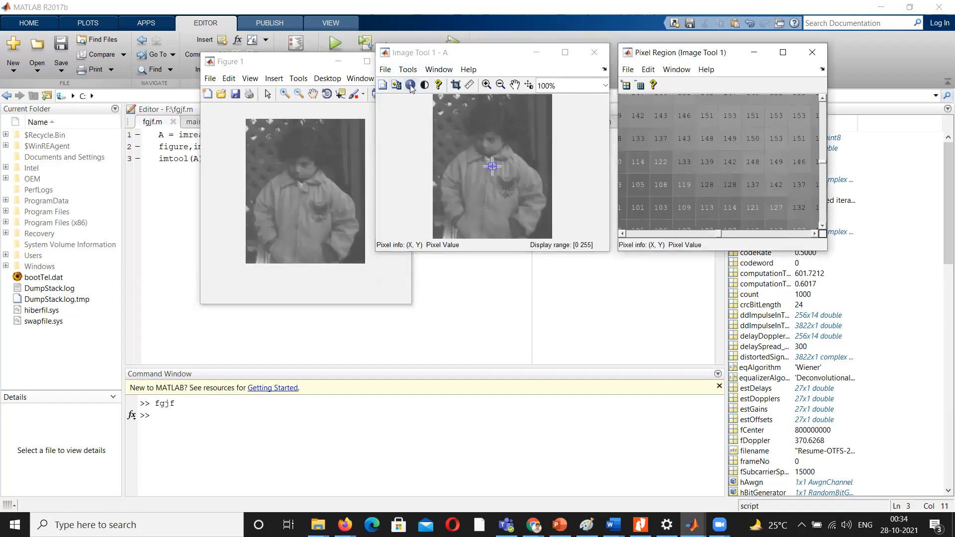
mouse_move(411, 84)
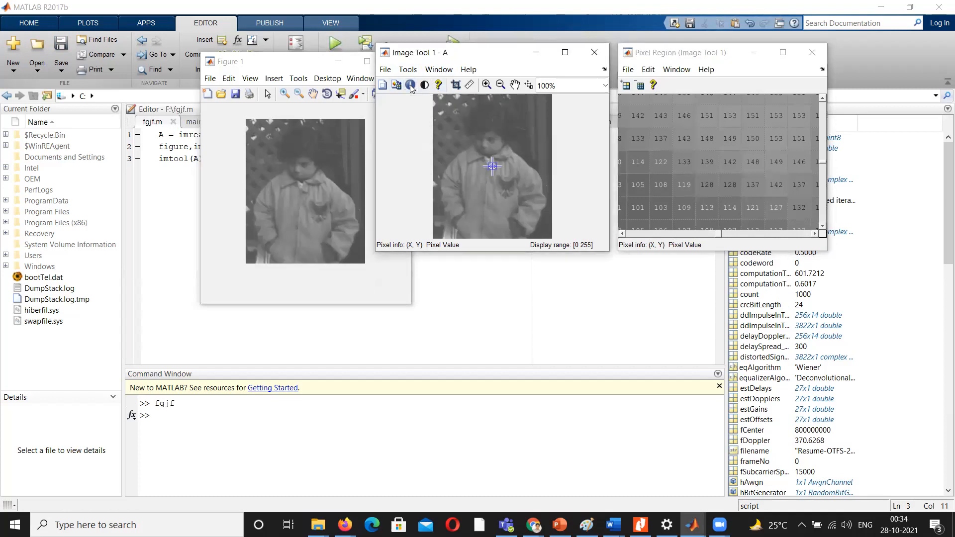
left_click(397, 85)
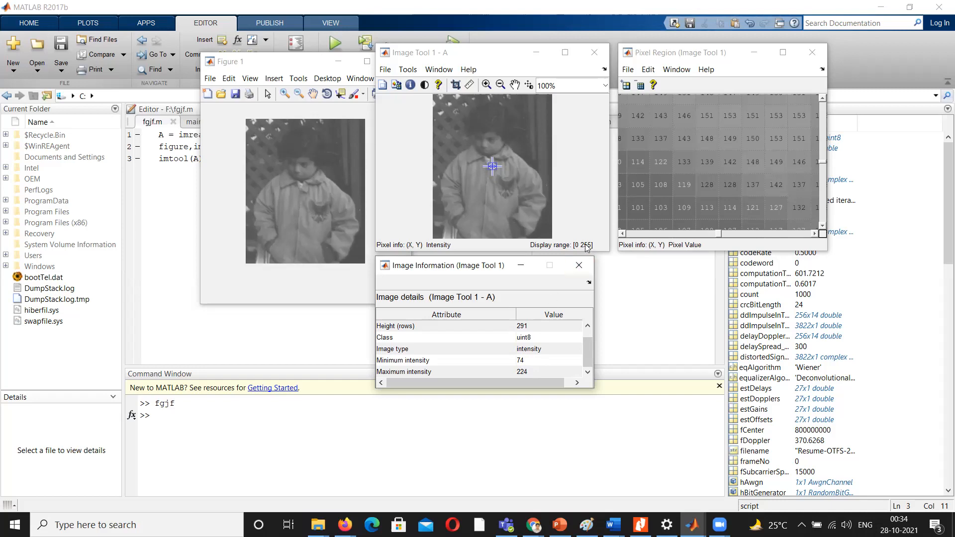
mouse_move(546, 326)
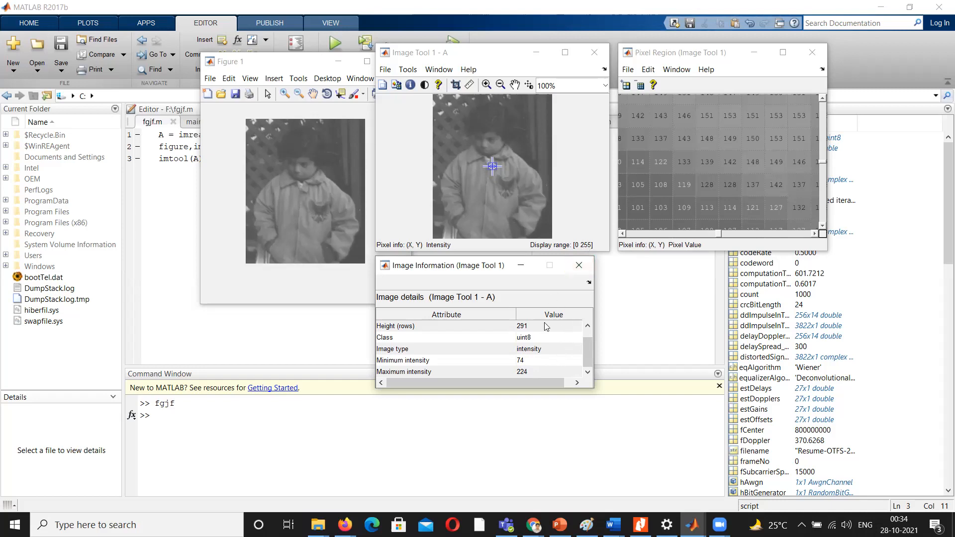
mouse_move(528, 370)
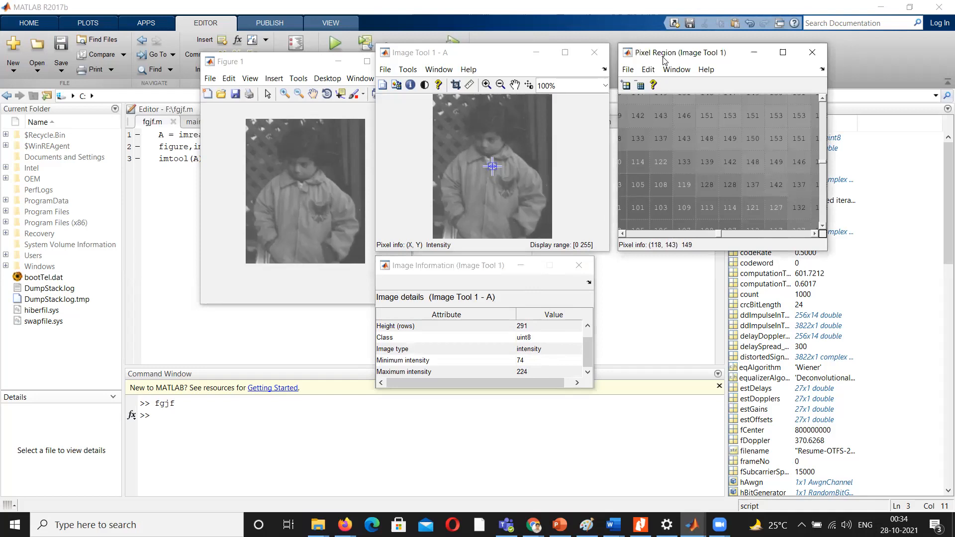
mouse_move(640, 84)
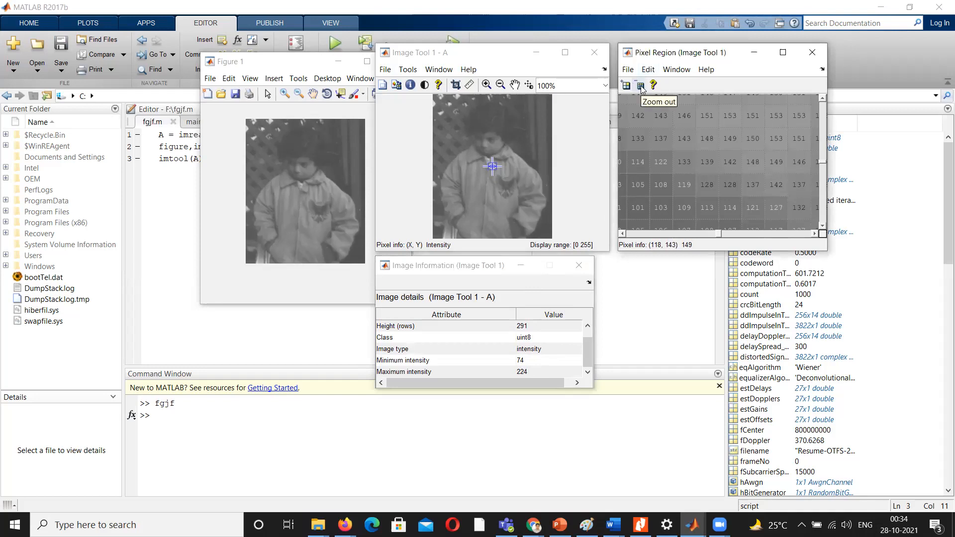
left_click(641, 85)
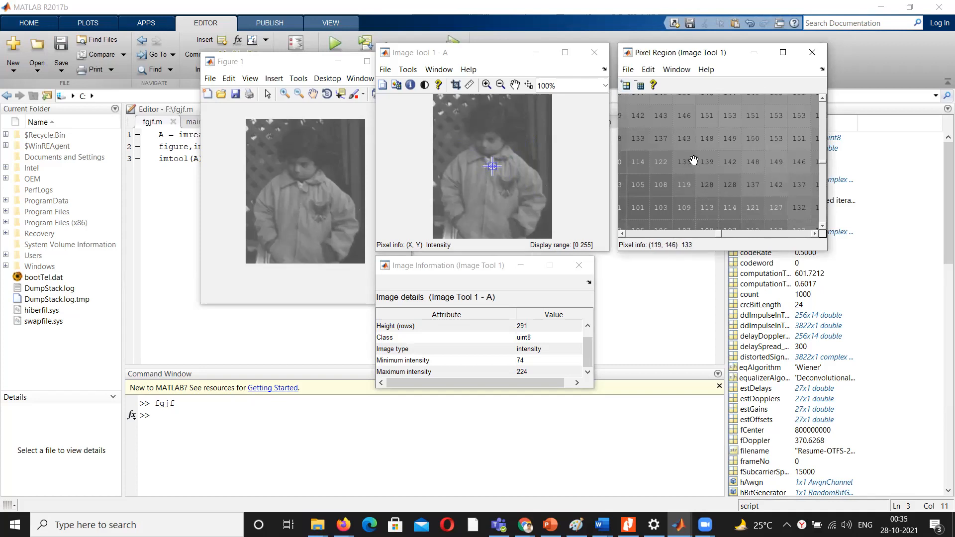
mouse_move(718, 146)
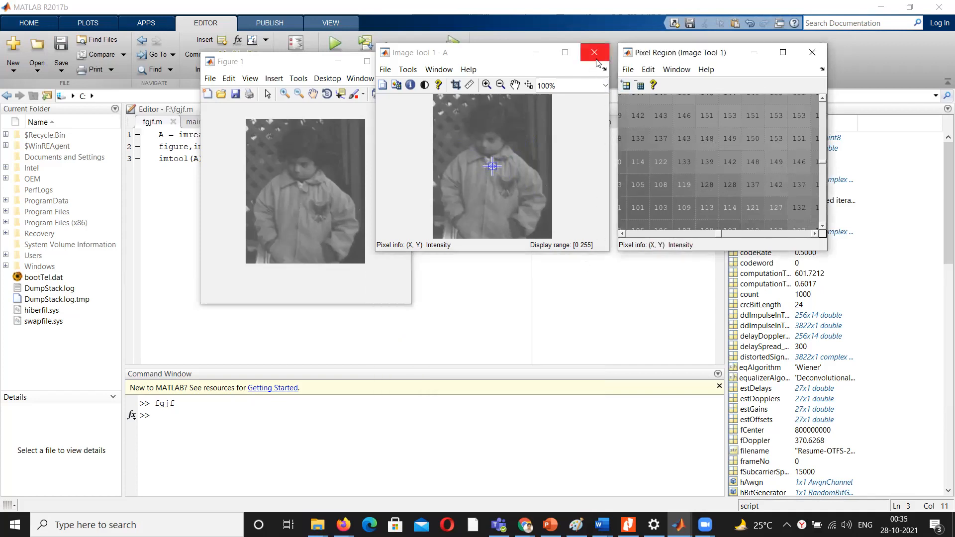
Step: Close Image Tool and Figure 1, and change line 1's filename to 'peppers.png'
left_click(592, 52)
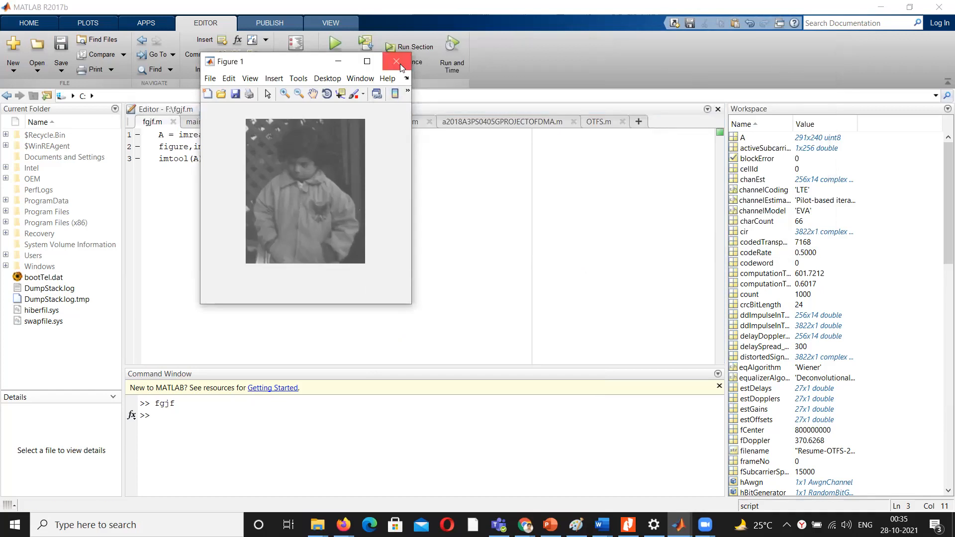
left_click(397, 62)
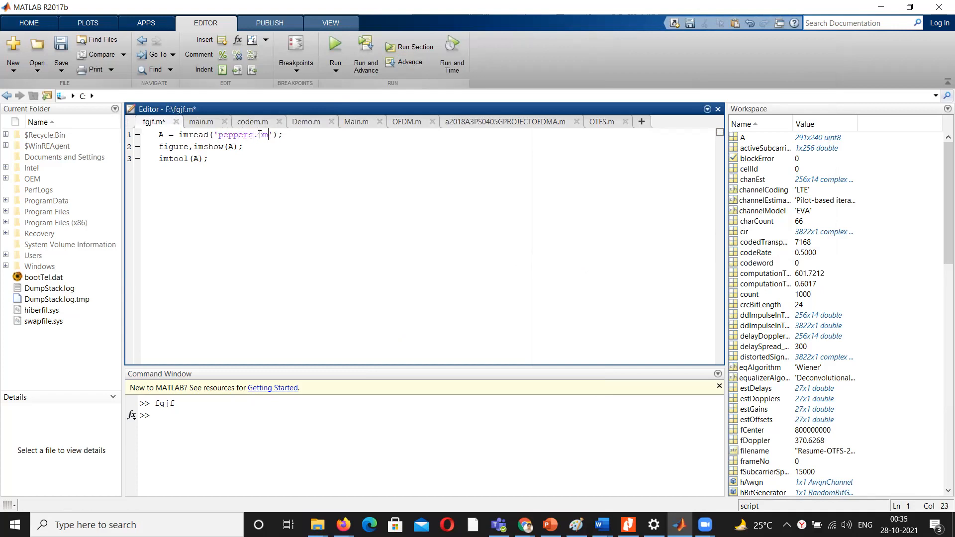
type("png")
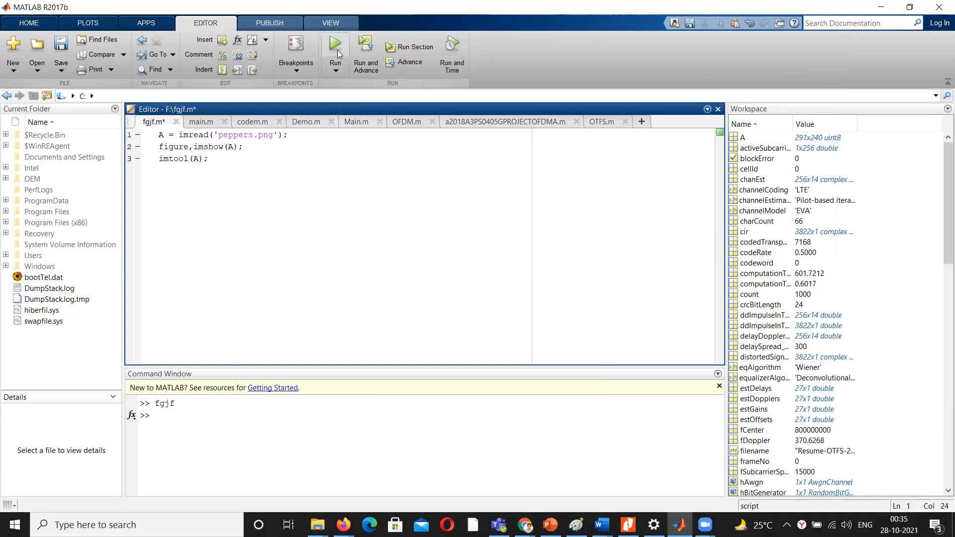
Step: Run the script on peppers.png, review its Image Information table, and open Pixel Region
left_click(335, 44)
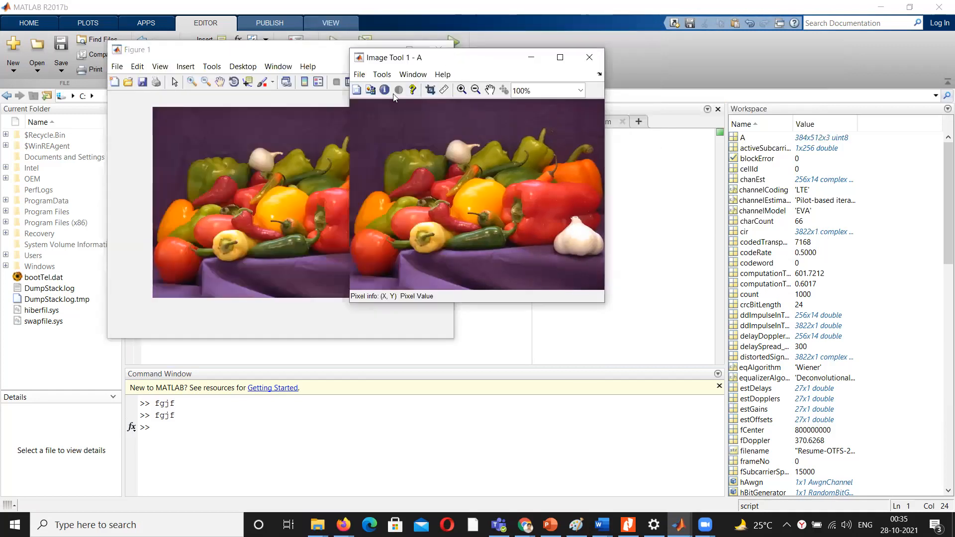
left_click(384, 90)
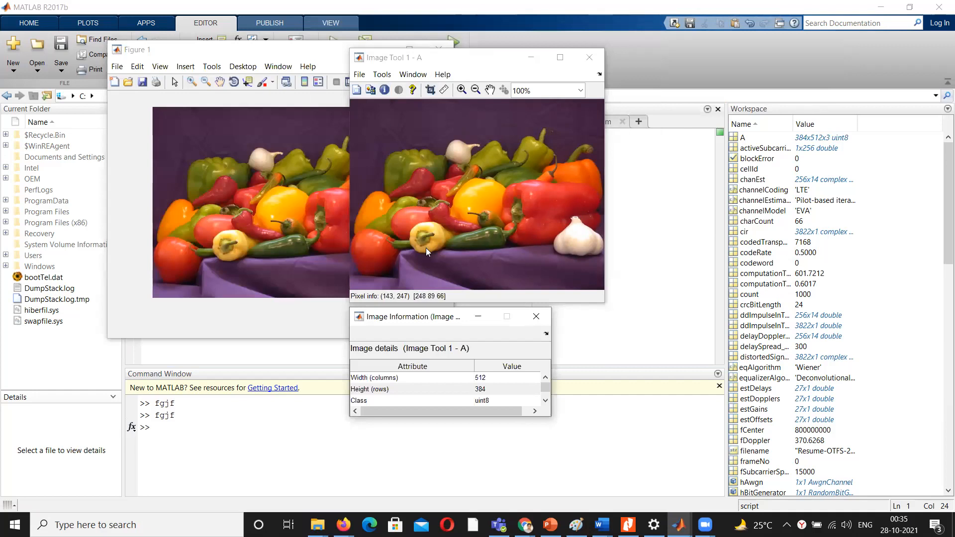
left_click(545, 401)
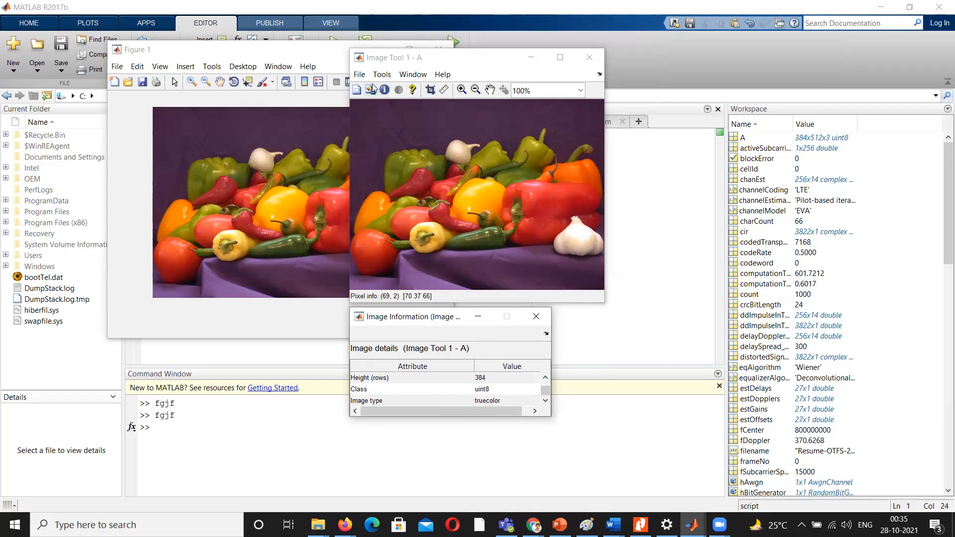
left_click(370, 90)
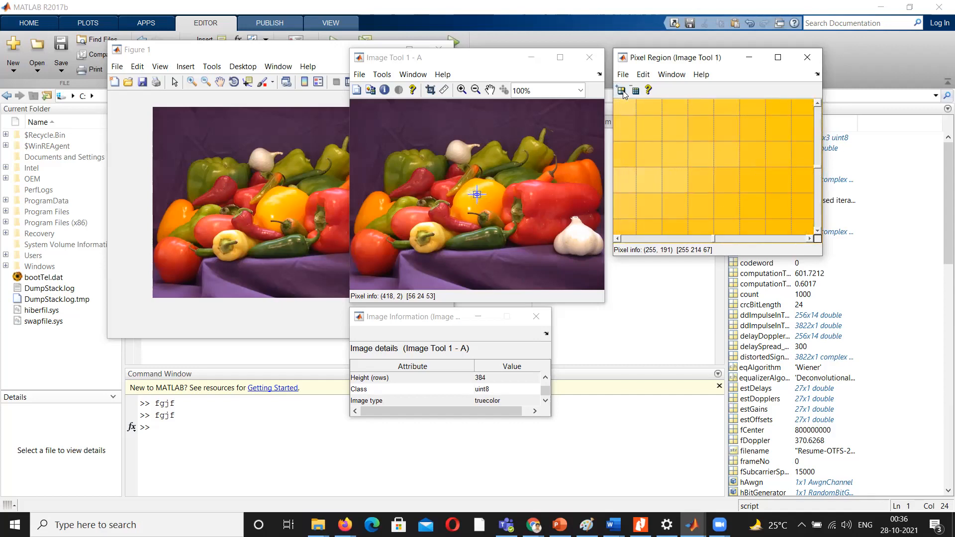
Step: Turn on pixel value display to show R, G, B values in Pixel Region
left_click(624, 90)
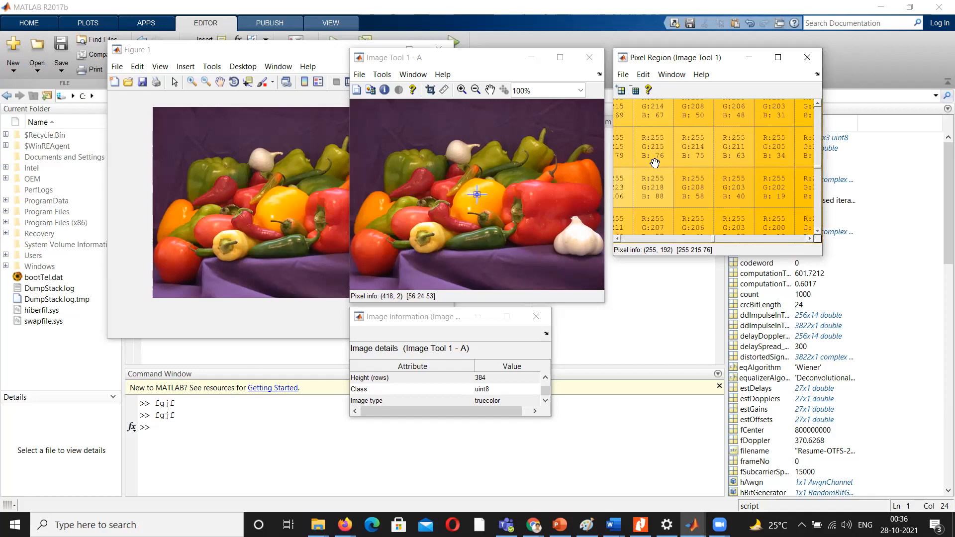
mouse_move(472, 205)
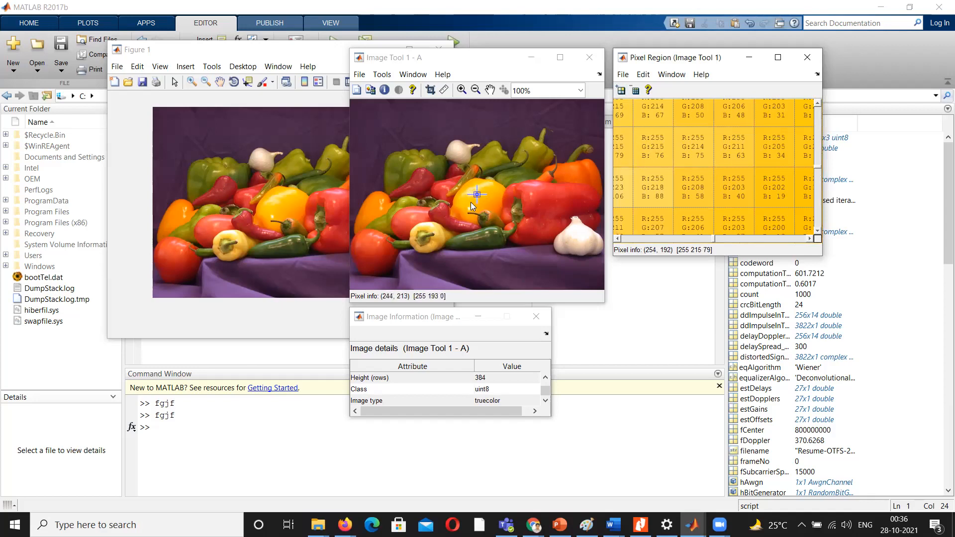
mouse_move(481, 193)
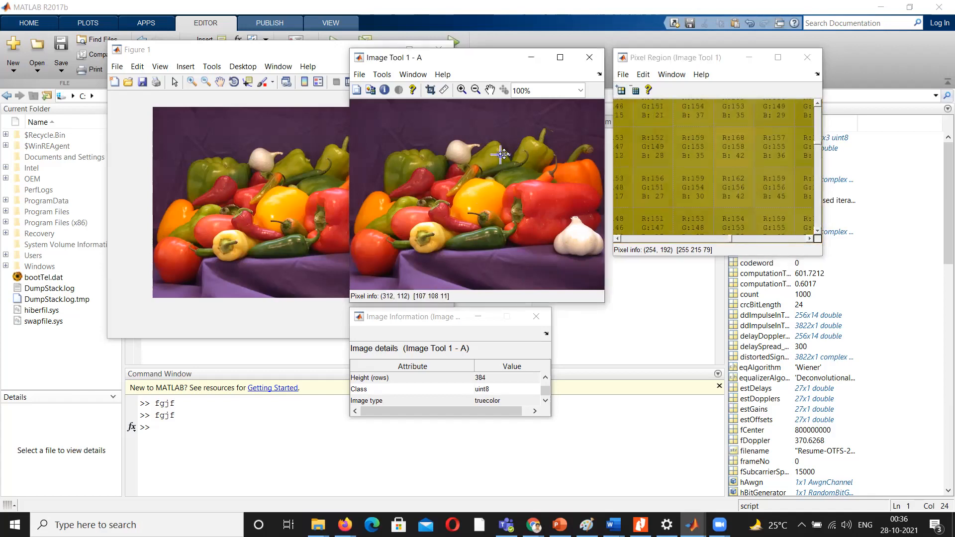
mouse_move(482, 140)
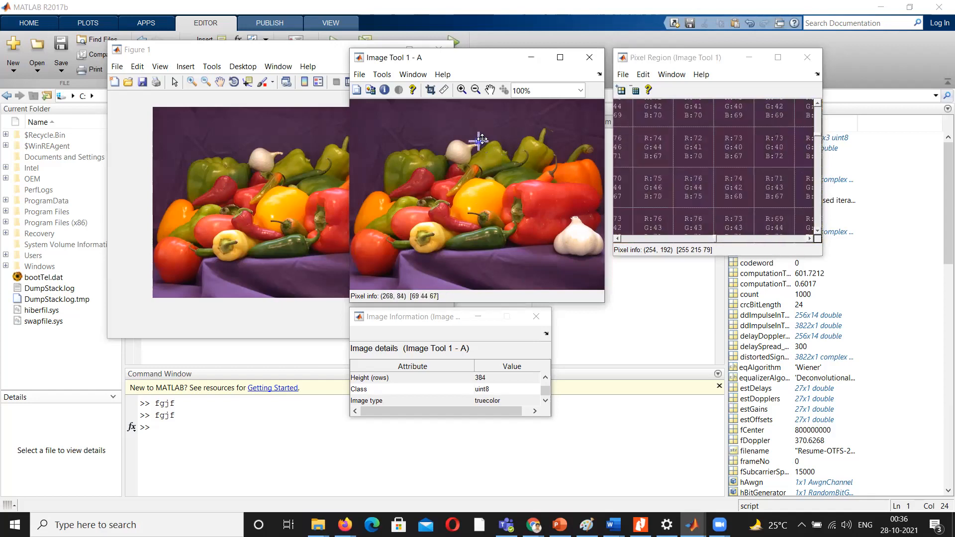
mouse_move(470, 129)
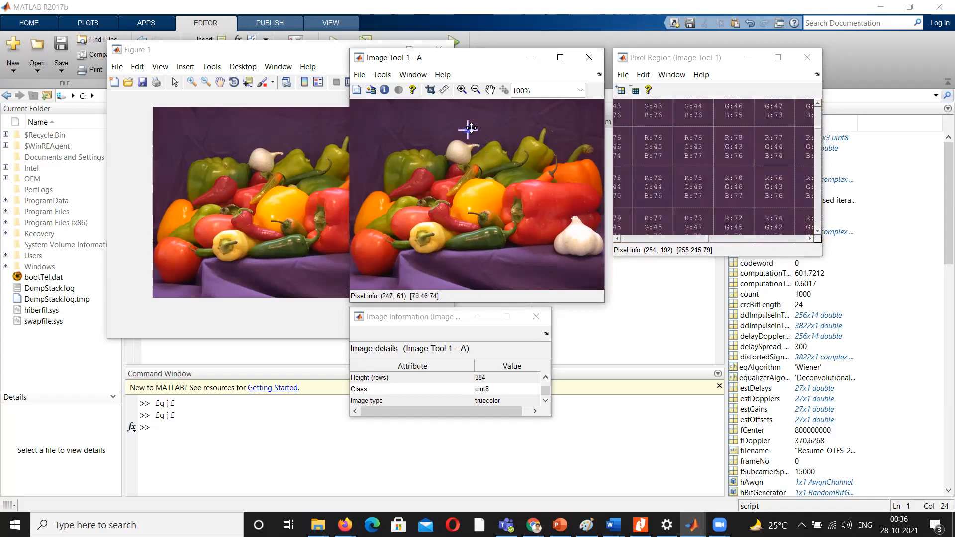
mouse_move(439, 133)
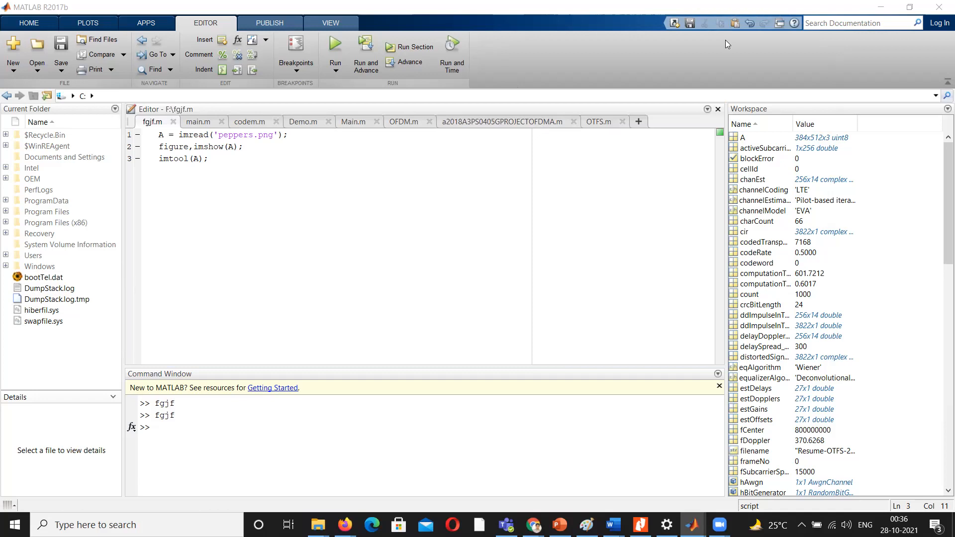
mouse_move(626, 238)
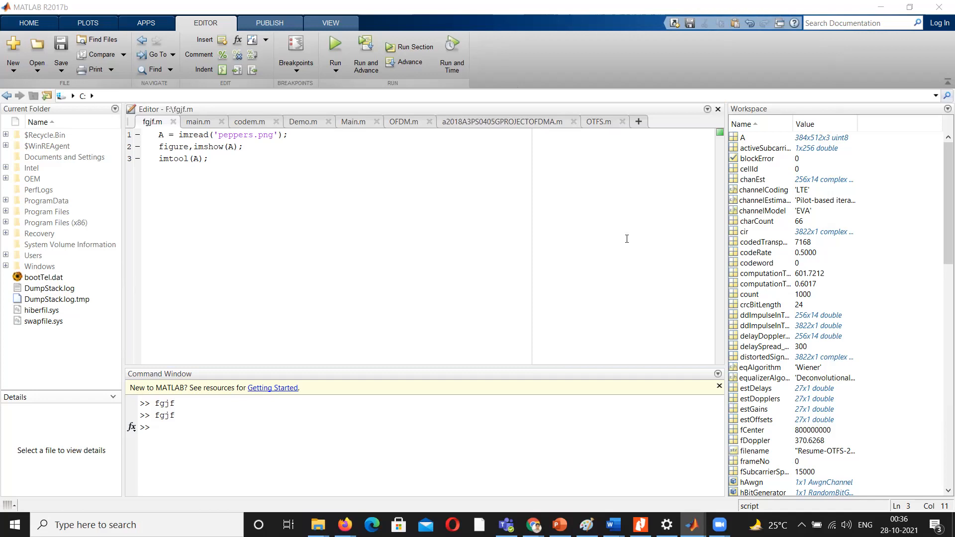